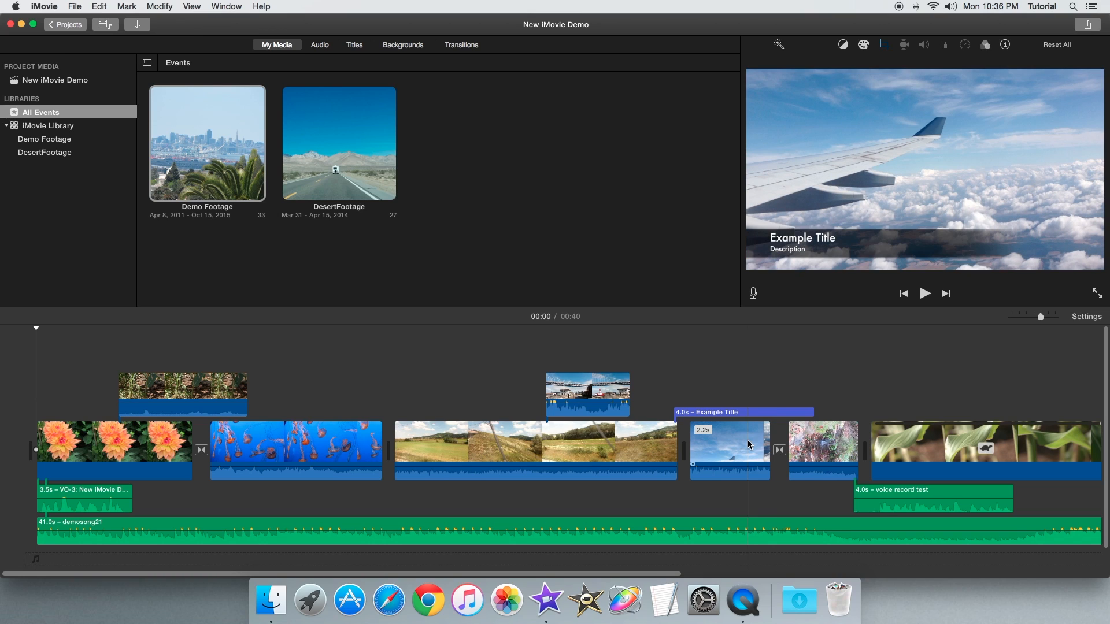
Show the Transitions browser in place of the media events
left_click(460, 45)
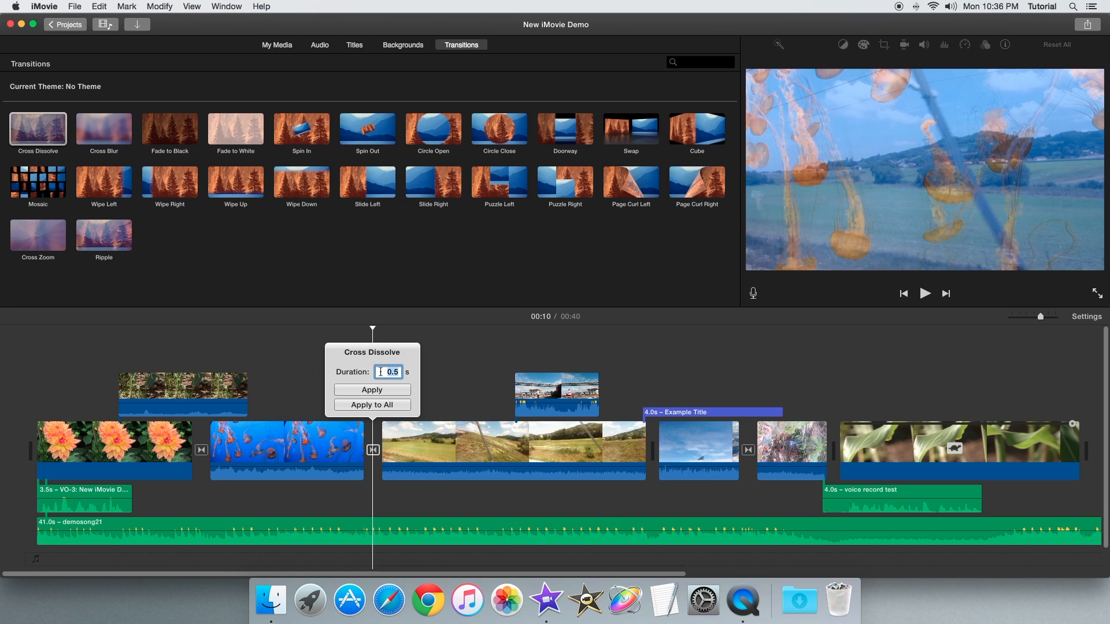
Enter 1 in the Cross Dissolve's Duration field between the jellyfish and landscape clips
type("1")
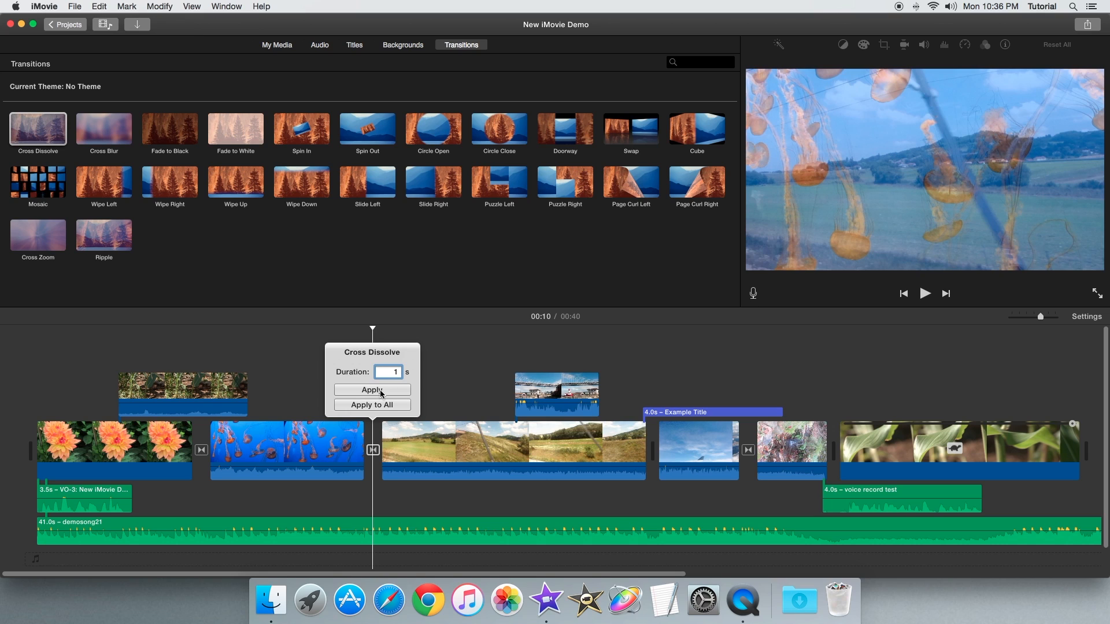
type("0.5")
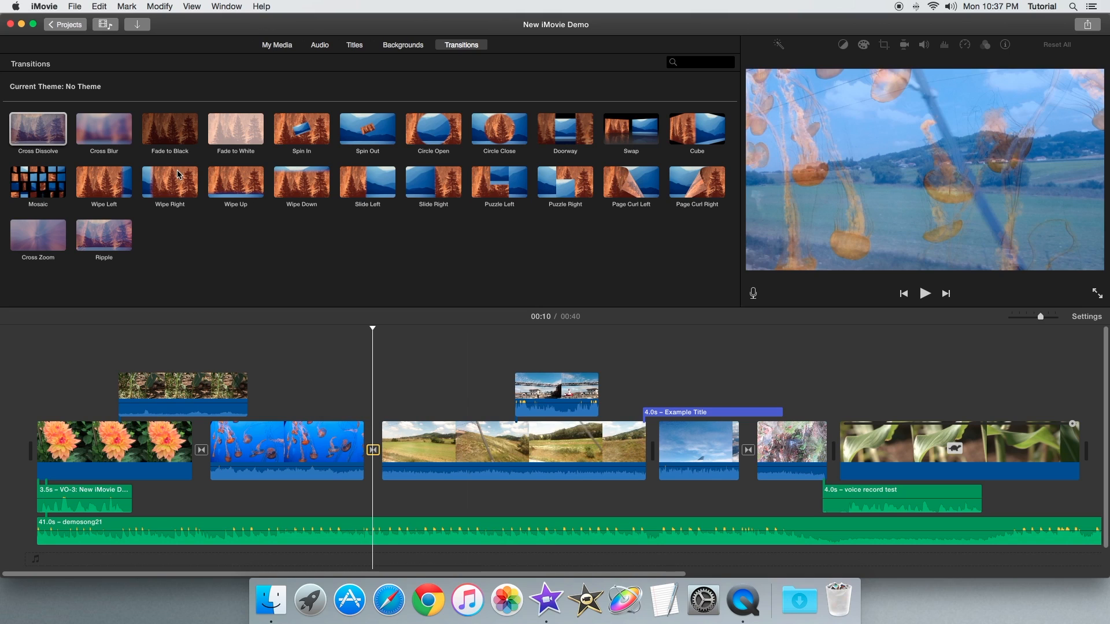
mouse_move(148, 163)
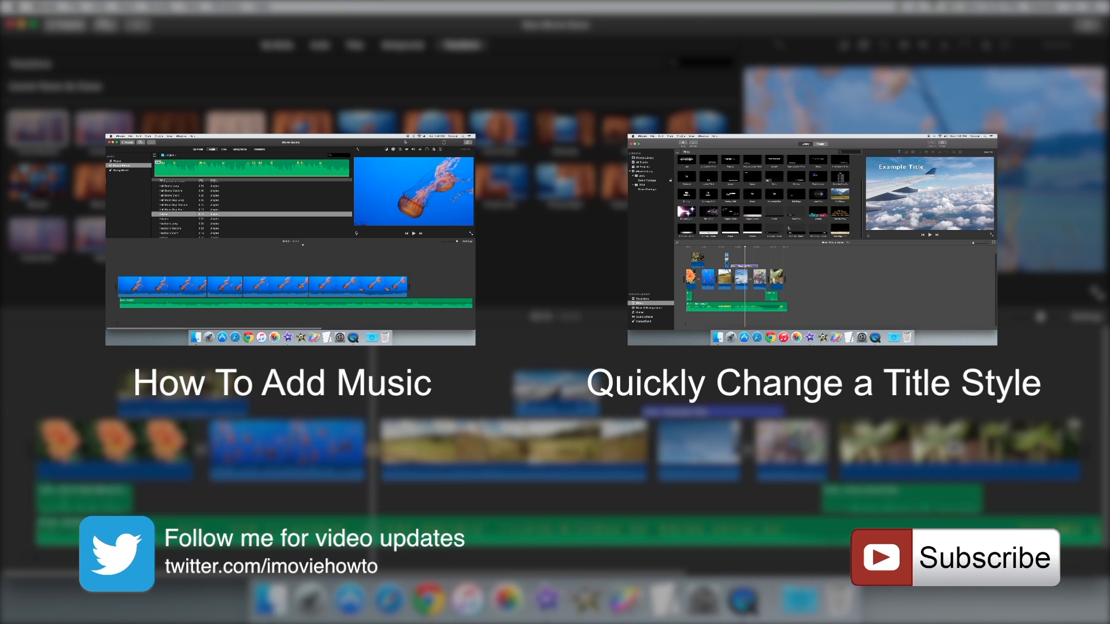
left_click(775, 229)
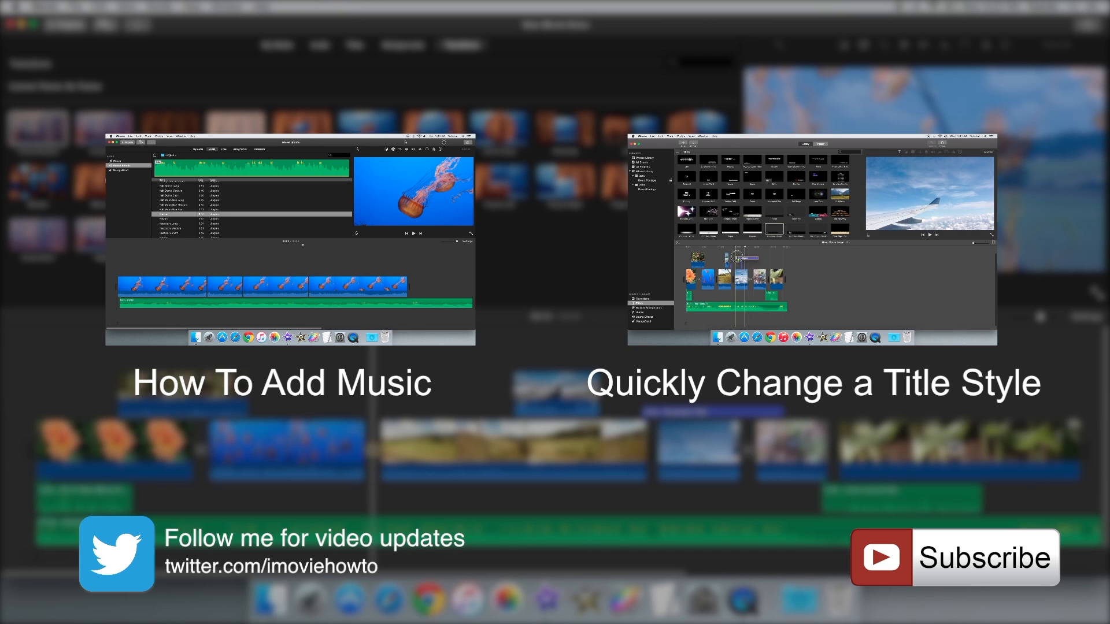